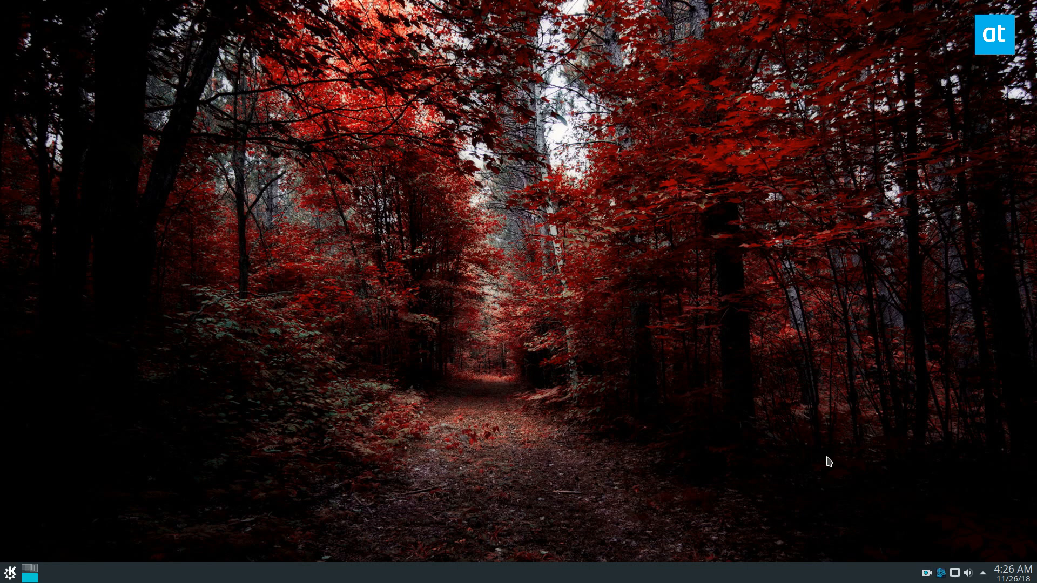
pyautogui.moveTo(840, 443)
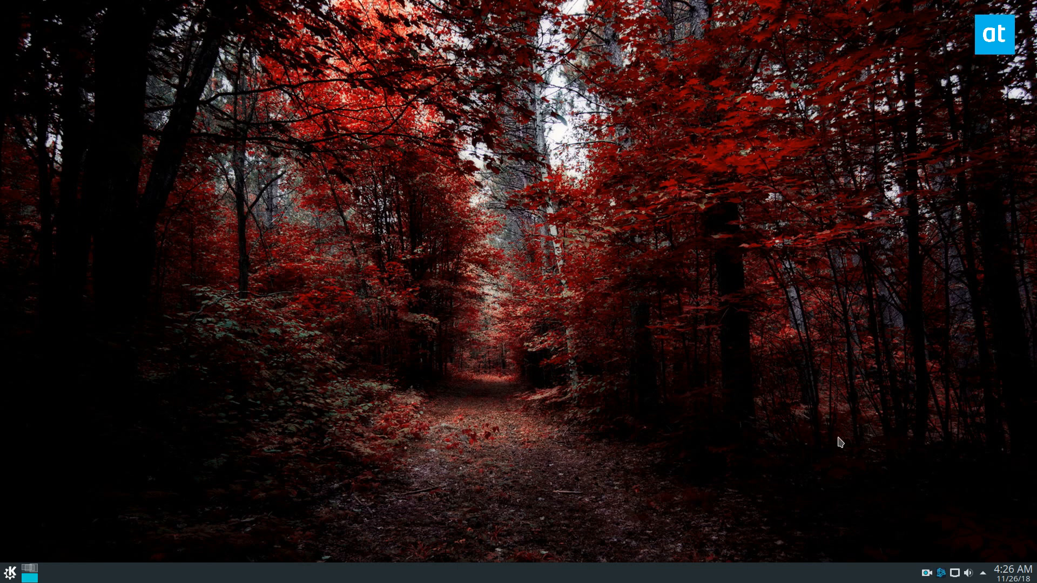
# Step: Set Wired connection 1's IPv4 DNS server to 1.1.1.1 in KDE's connection editor and save
pyautogui.click(942, 572)
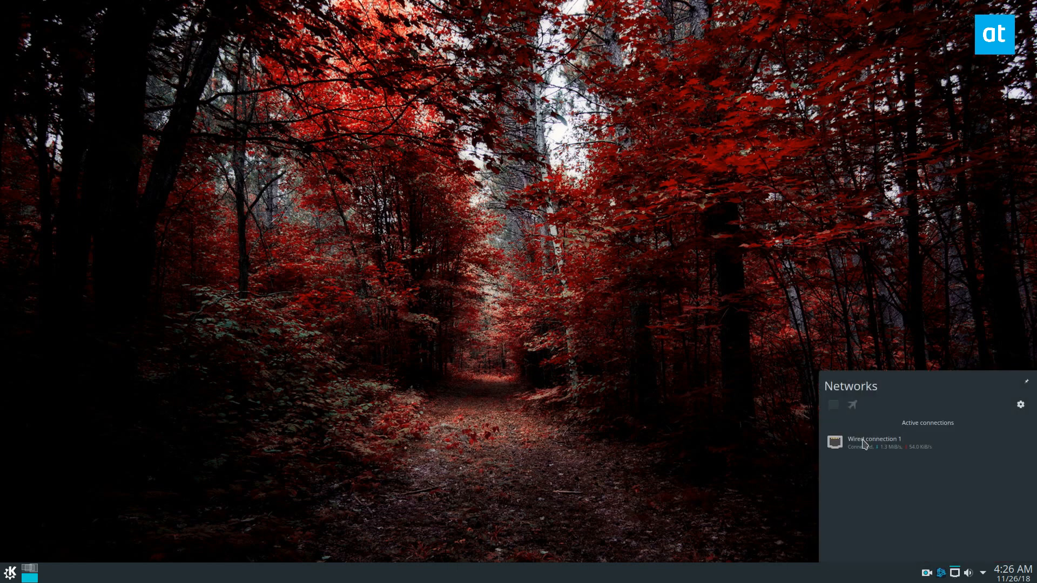
pyautogui.click(736, 260)
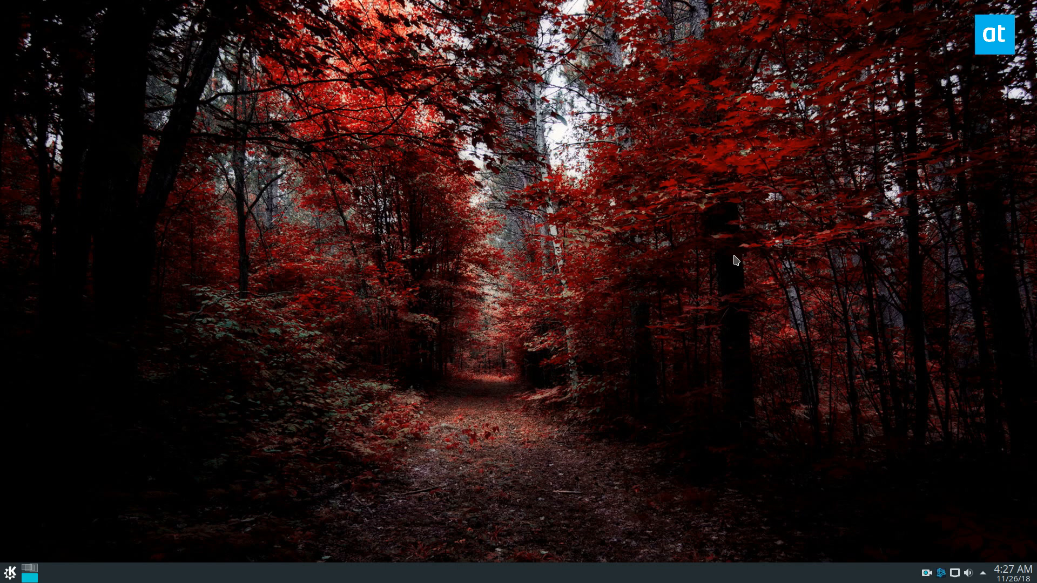
pyautogui.moveTo(749, 245)
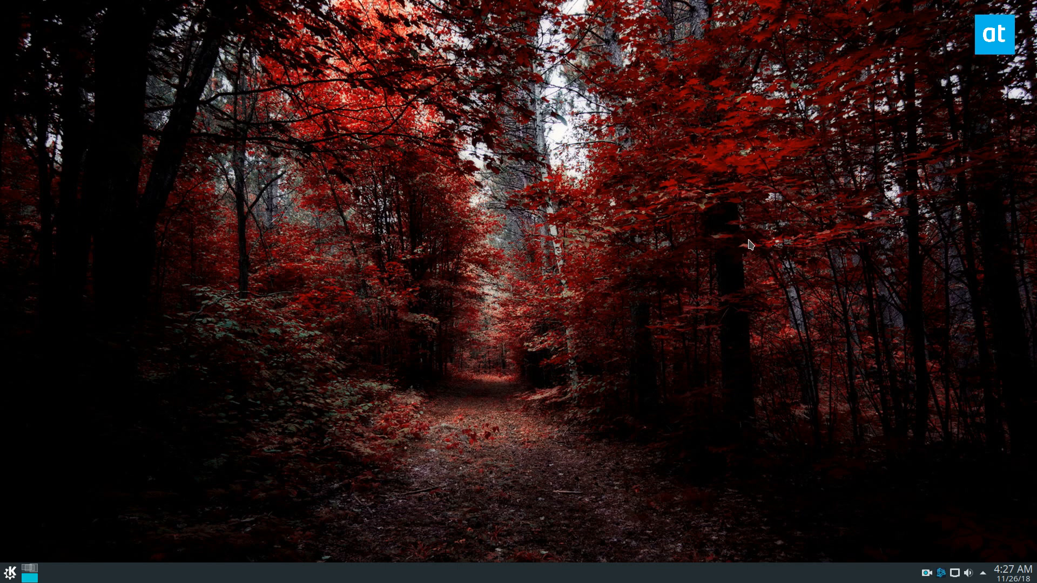
pyautogui.moveTo(858, 372)
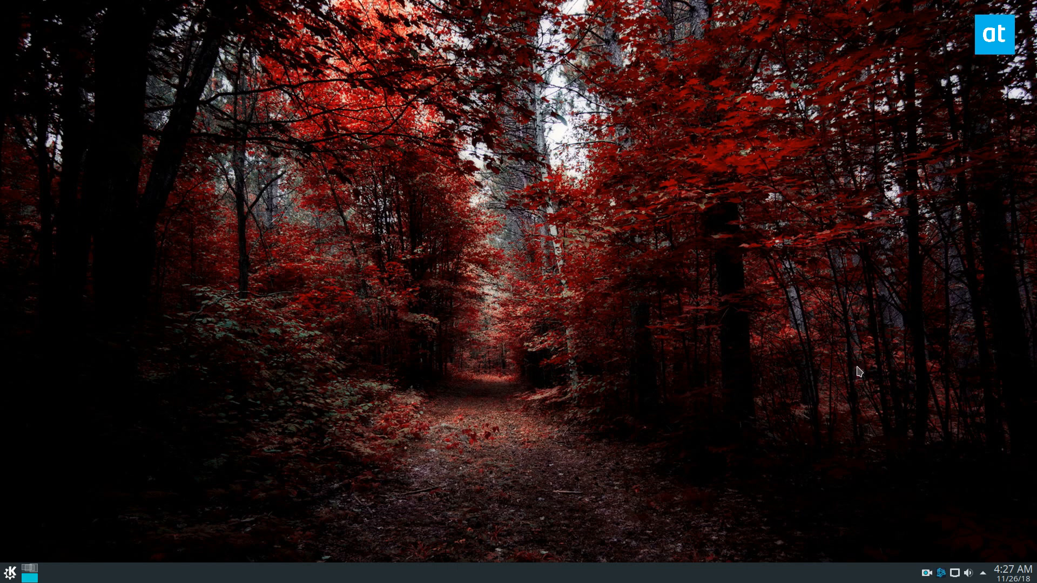
pyautogui.click(955, 573)
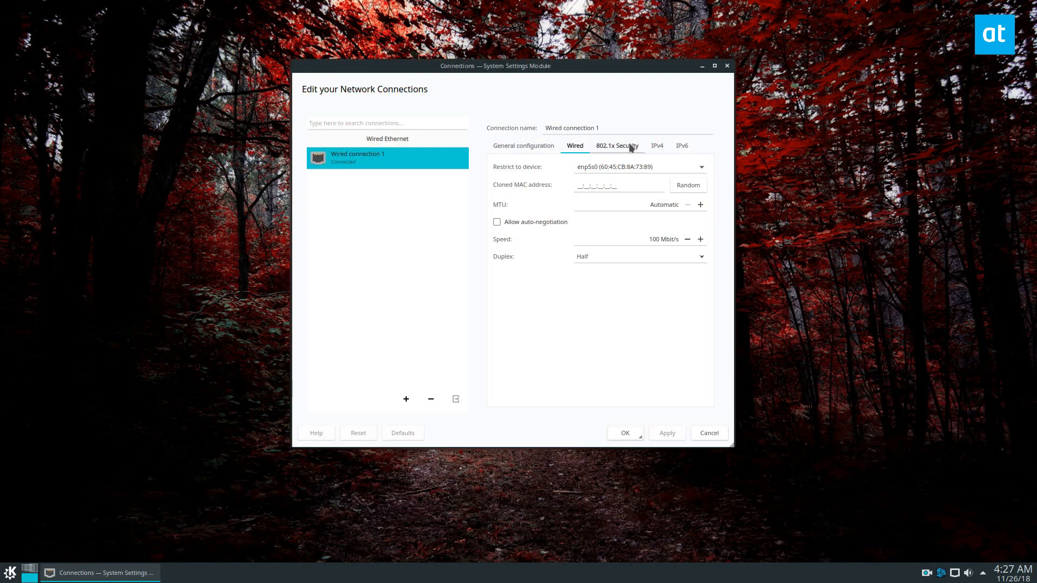
pyautogui.click(657, 145)
pyautogui.write('1.1.1.1')
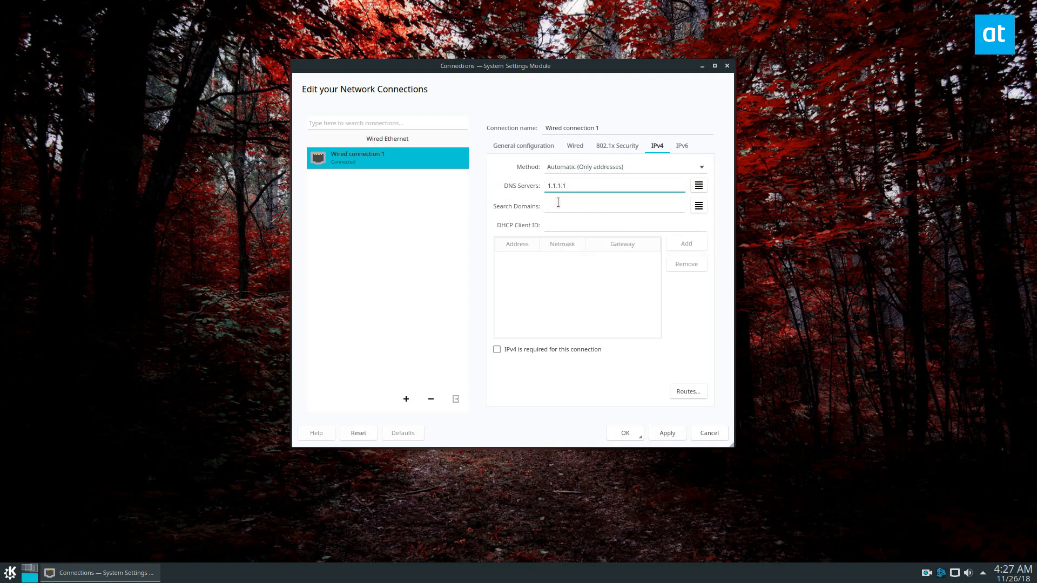
pyautogui.click(624, 433)
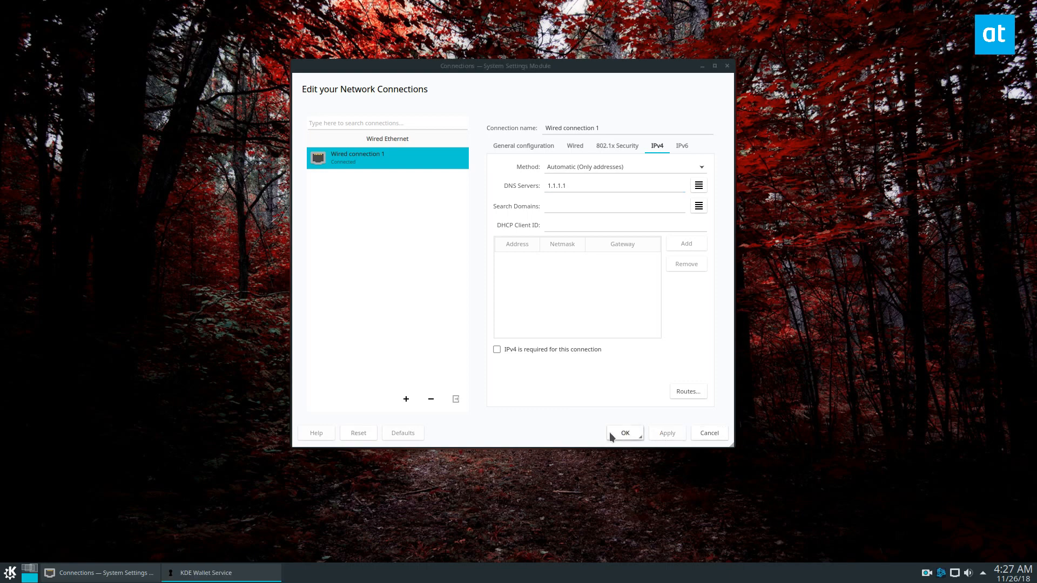
pyautogui.moveTo(626, 457)
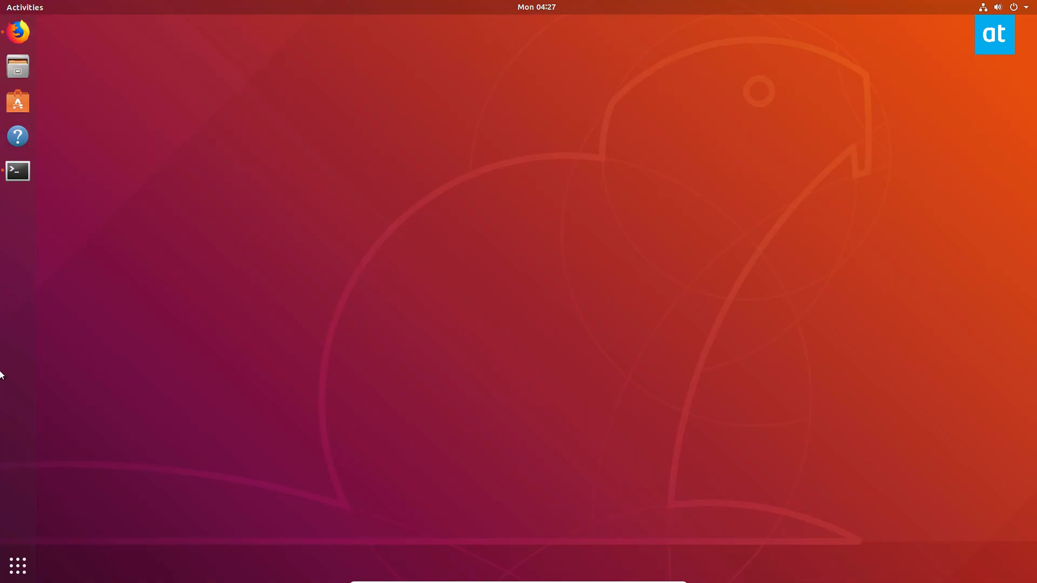
# Step: Launch GNOME Settings by searching 'set' and go to the Network page
pyautogui.write('set')
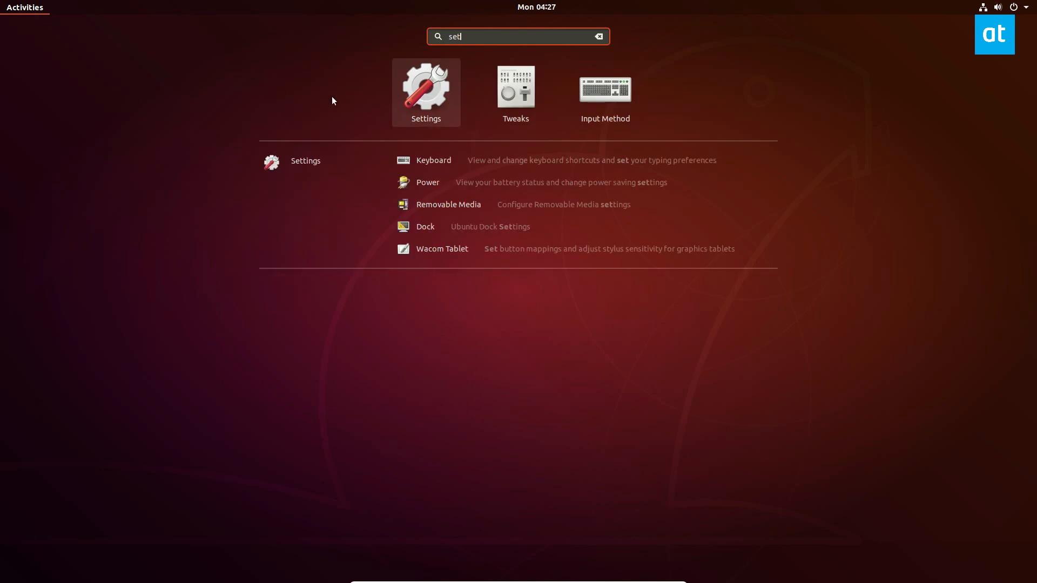
pyautogui.click(427, 89)
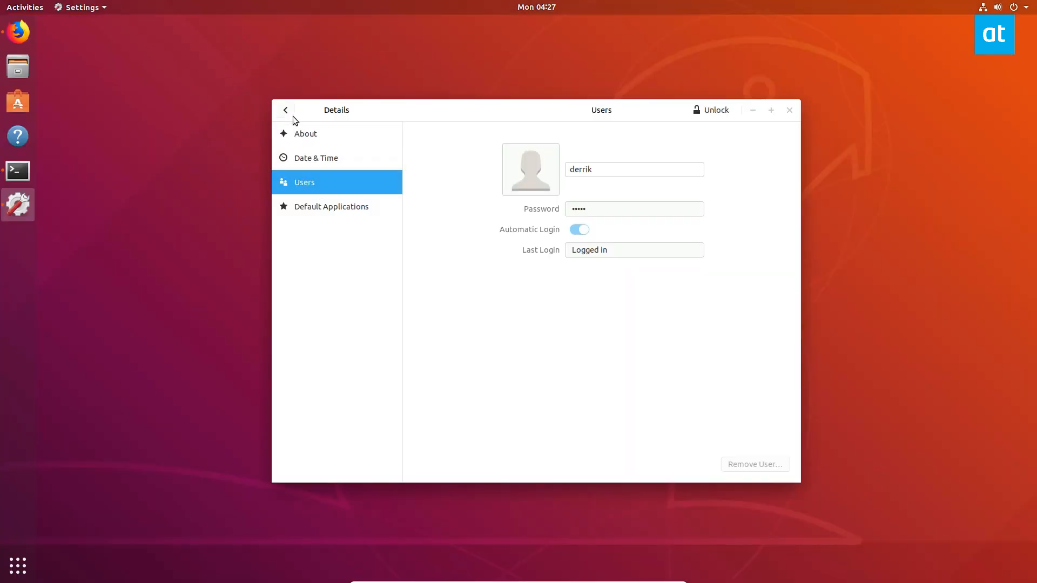
pyautogui.click(286, 109)
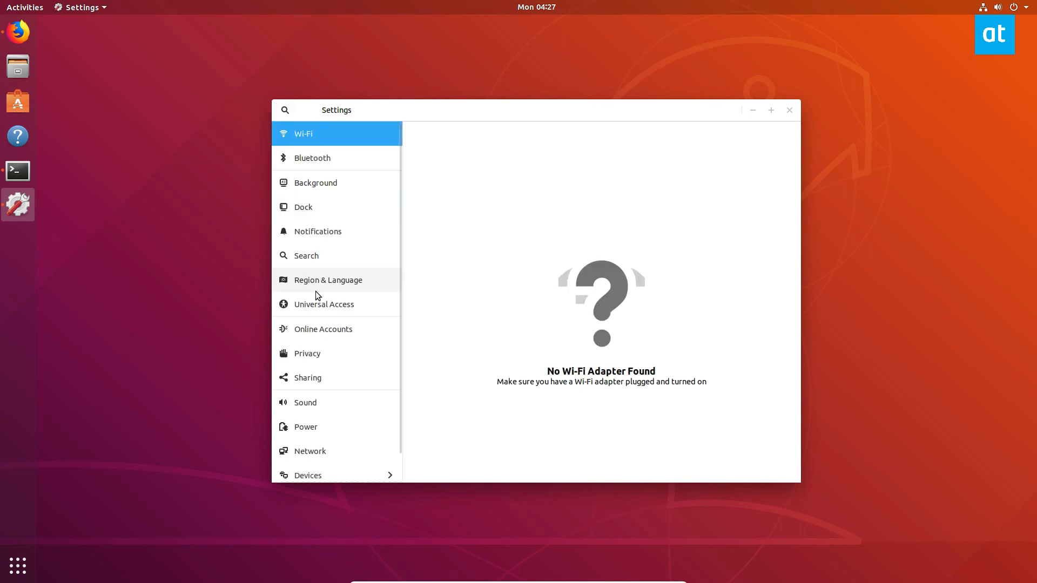
pyautogui.click(310, 451)
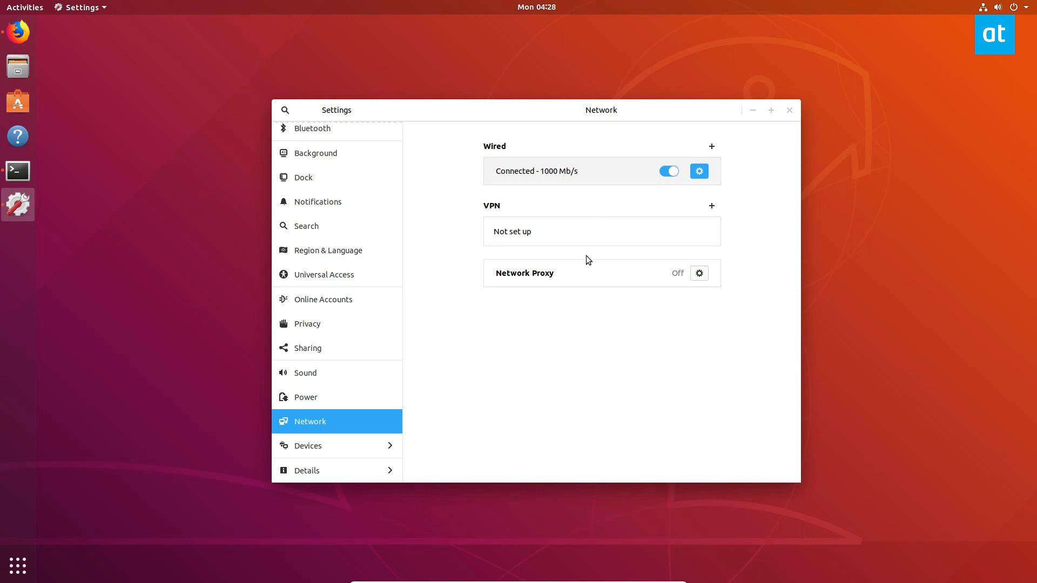
# Step: Turn off automatic IPv4 DNS for the wired connection, enter 1.1.1.1, and apply
pyautogui.click(699, 171)
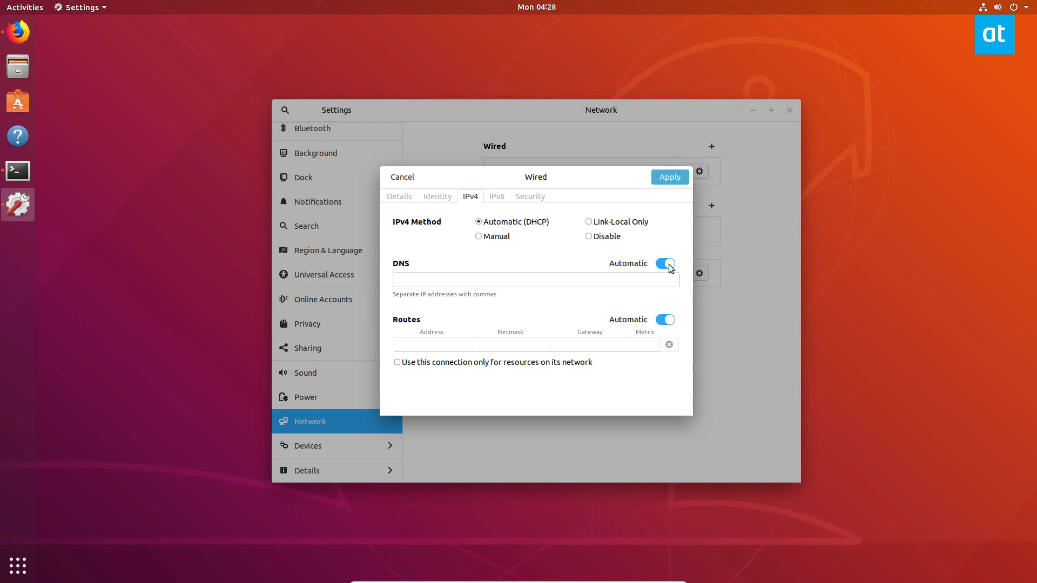
pyautogui.click(666, 263)
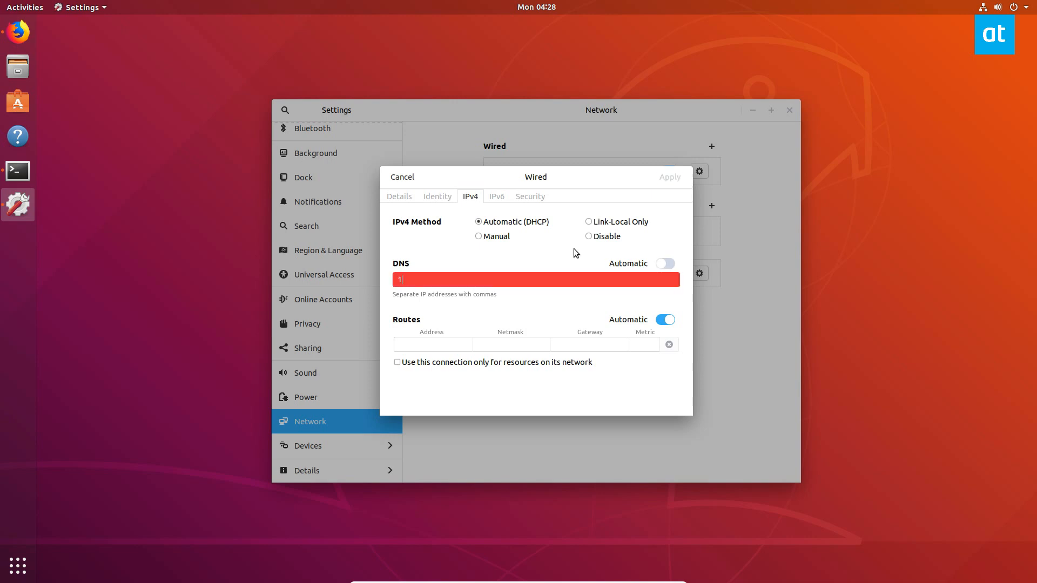
pyautogui.write('.1.1.1')
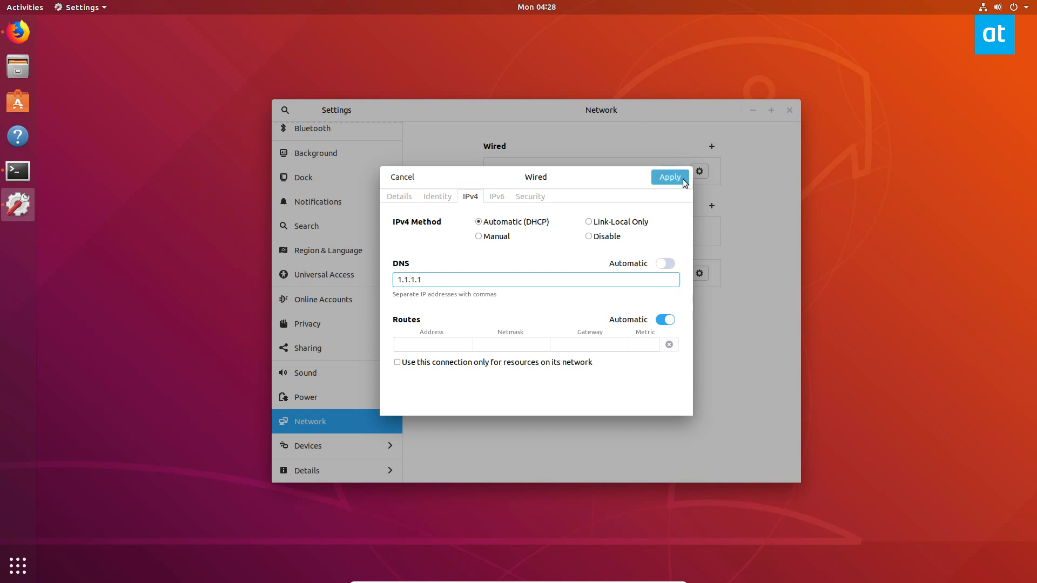
pyautogui.click(670, 177)
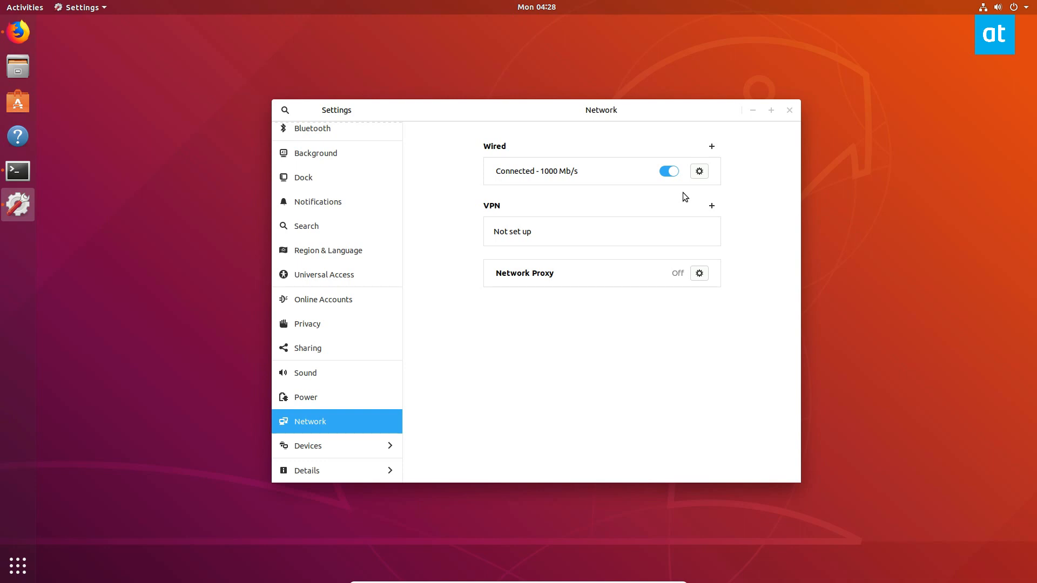
pyautogui.moveTo(961, 129)
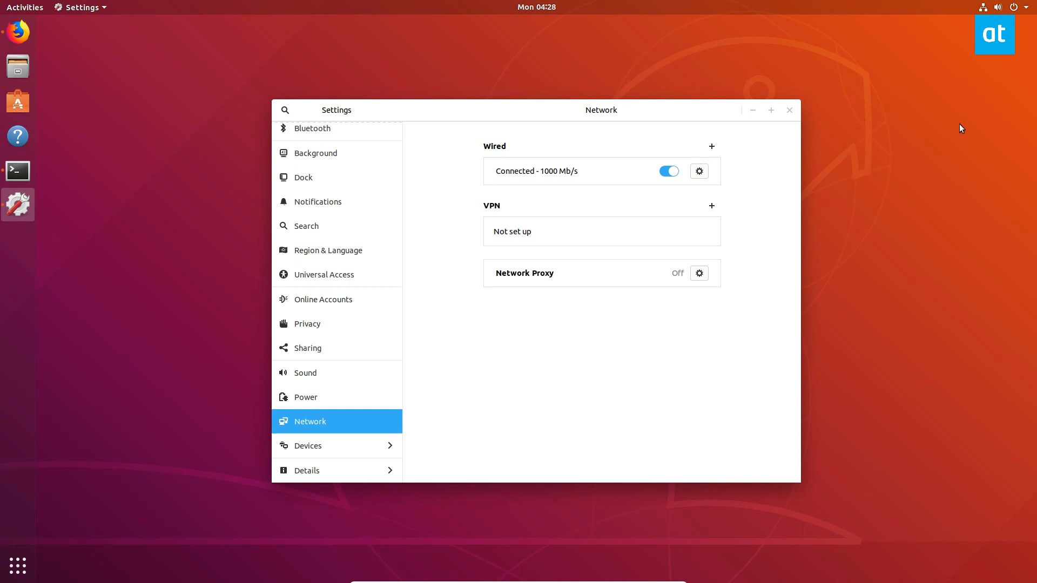
pyautogui.moveTo(940, 105)
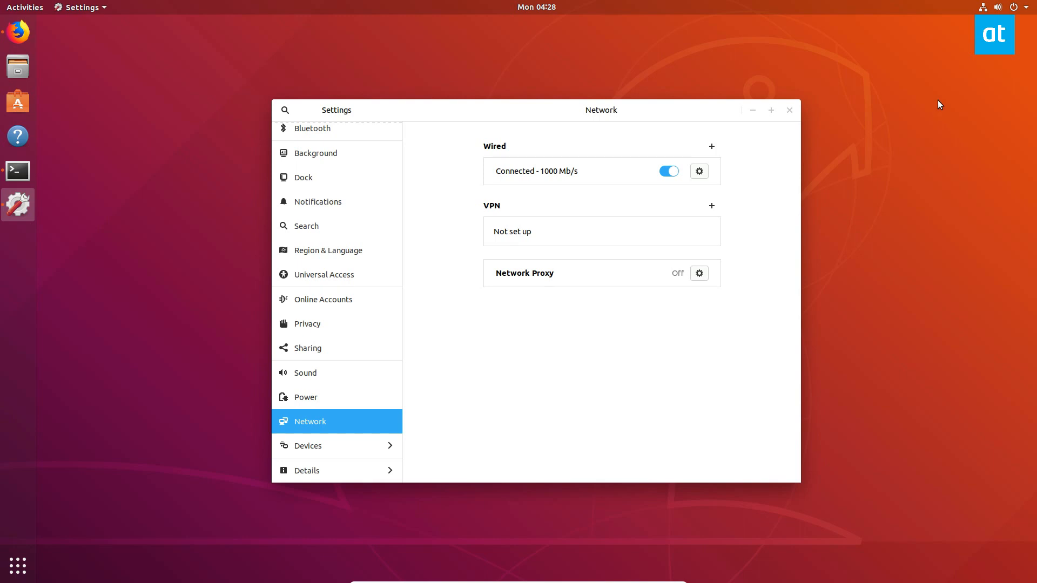